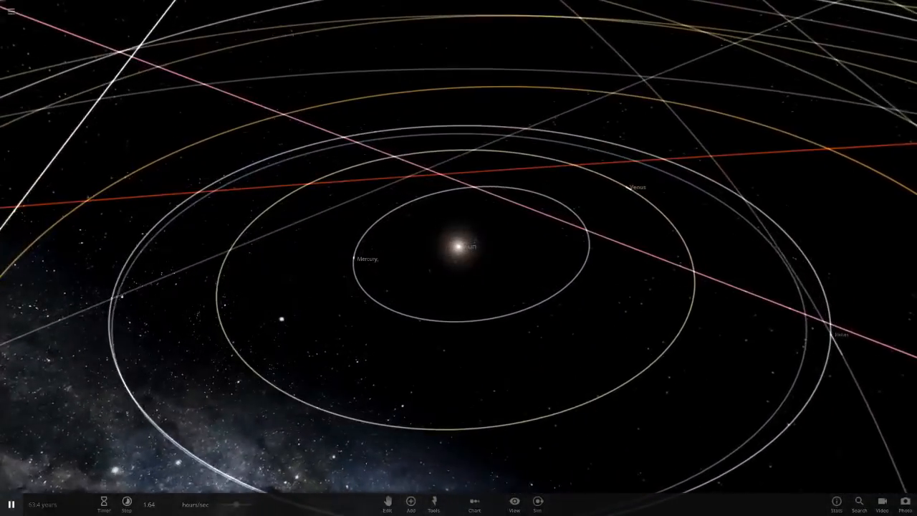
# Step: Select Mercury in the view to show its mass, radius, density and orbital properties
pyautogui.click(356, 258)
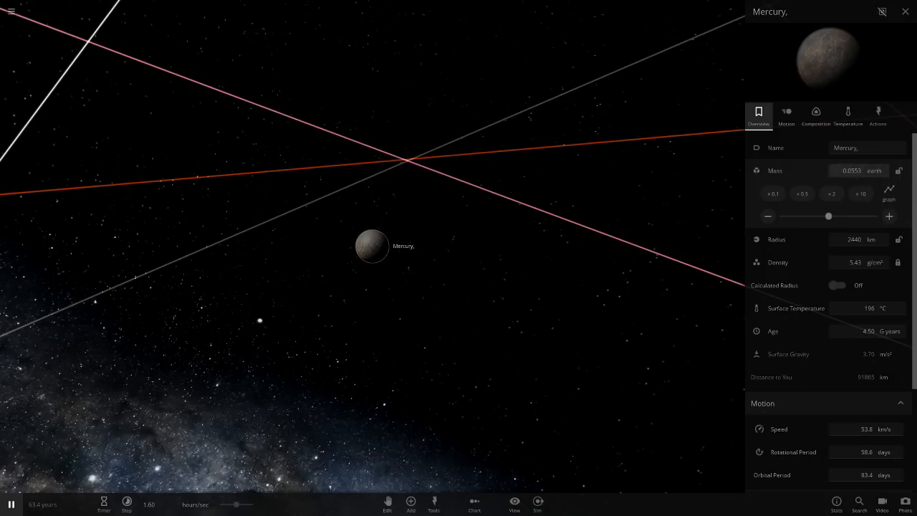
pyautogui.moveTo(774, 171)
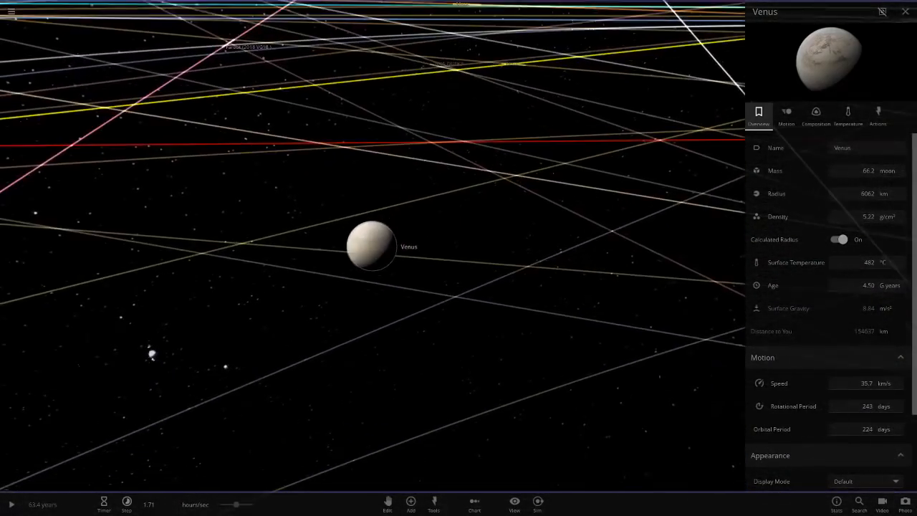
# Step: Check Venus's Composition, return to Overview and switch its mass unit to Earth masses
pyautogui.click(817, 115)
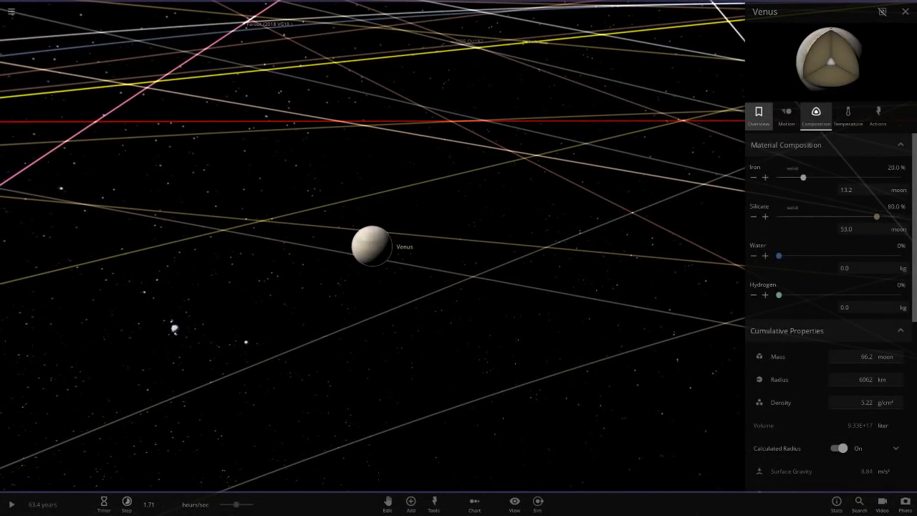
pyautogui.click(759, 114)
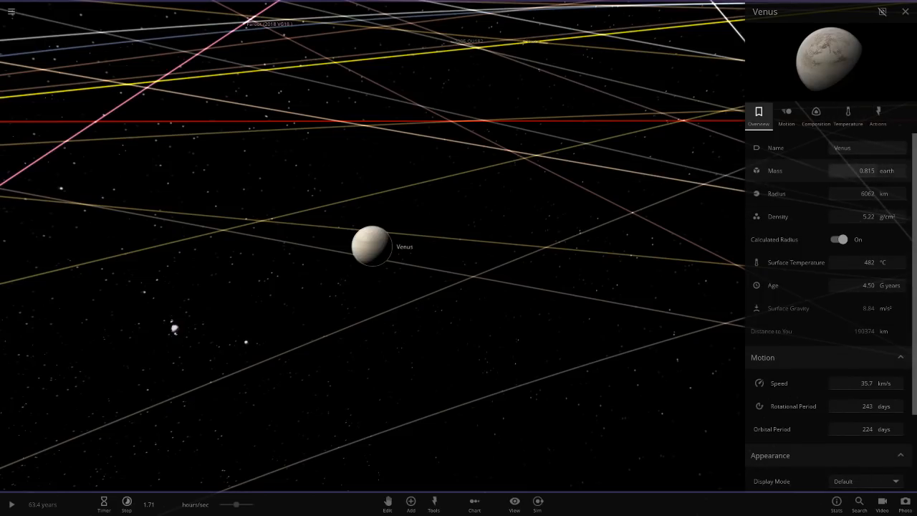
pyautogui.click(866, 171)
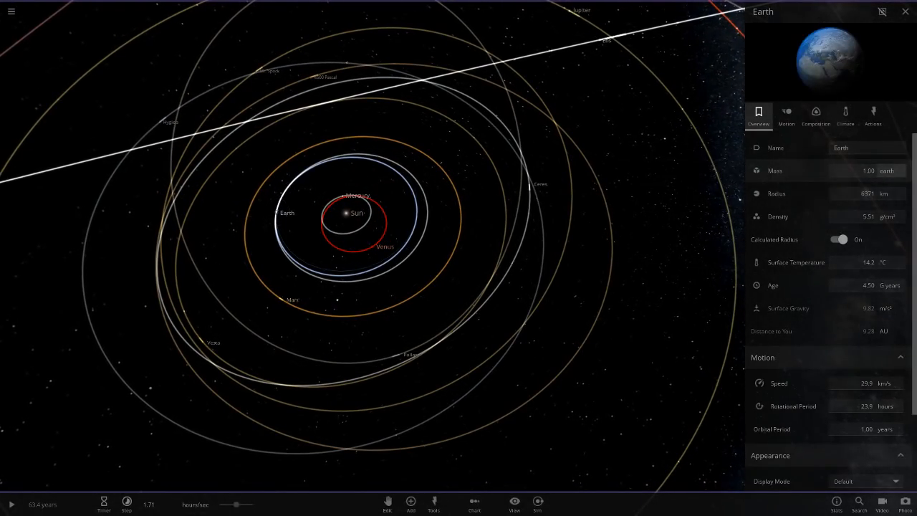
# Step: Select Mars and express its mass in Earth masses
pyautogui.click(867, 170)
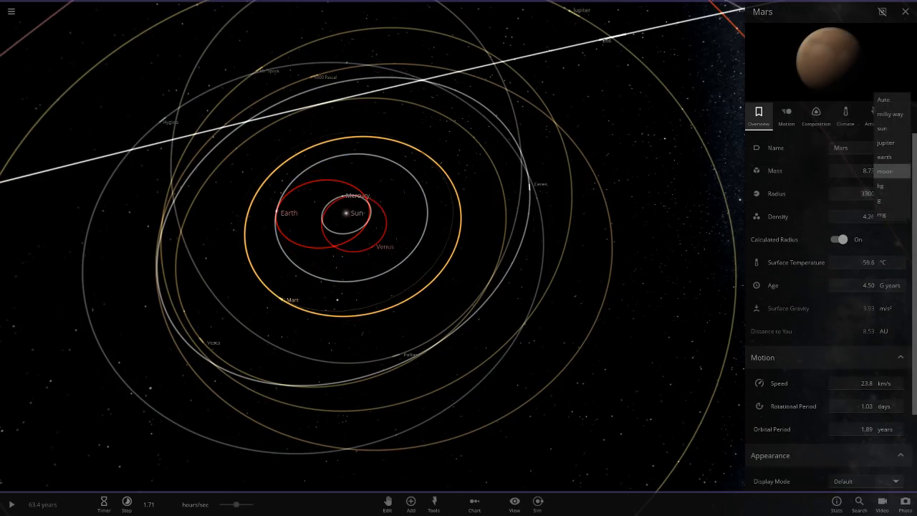
pyautogui.click(882, 129)
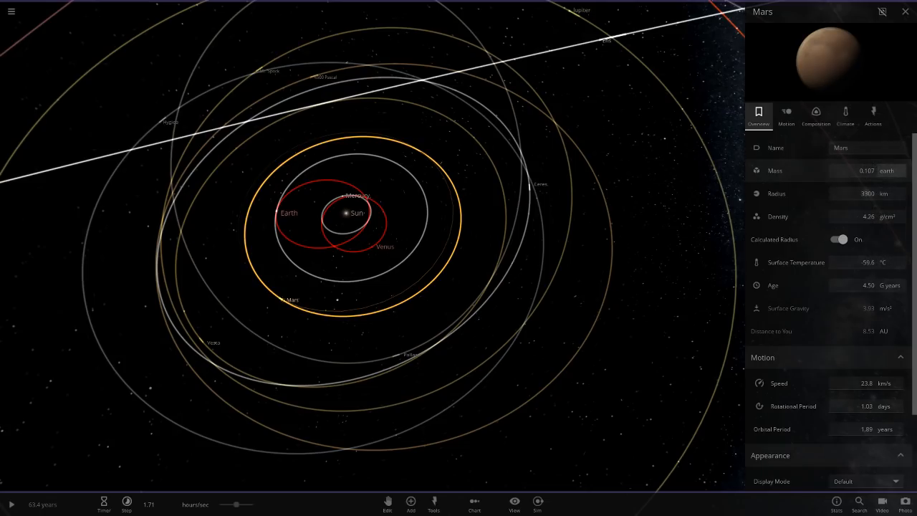
pyautogui.click(868, 170)
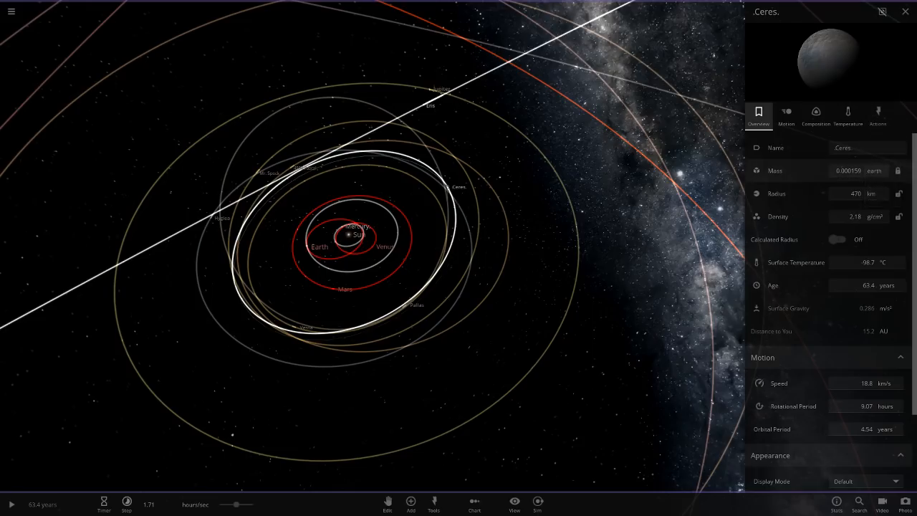
pyautogui.moveTo(774, 170)
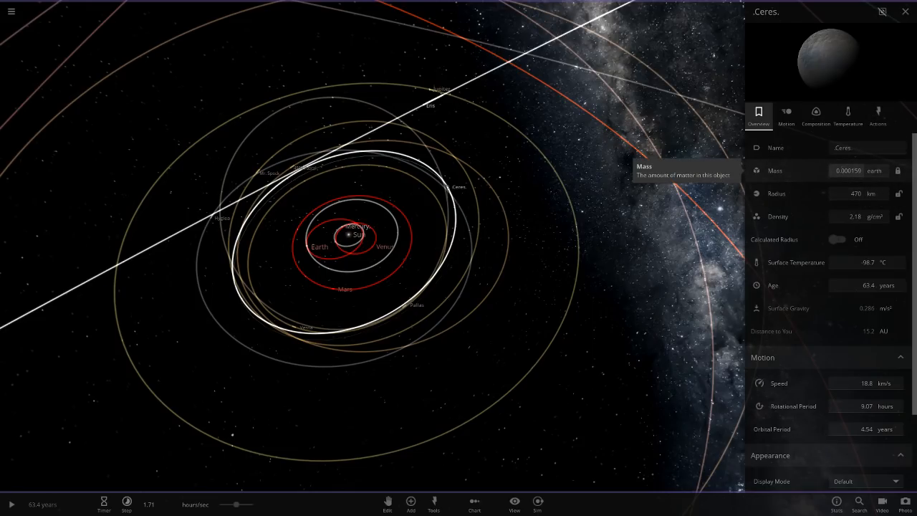
# Step: Set Ceres's mass to 0.000018 solar masses
pyautogui.click(874, 171)
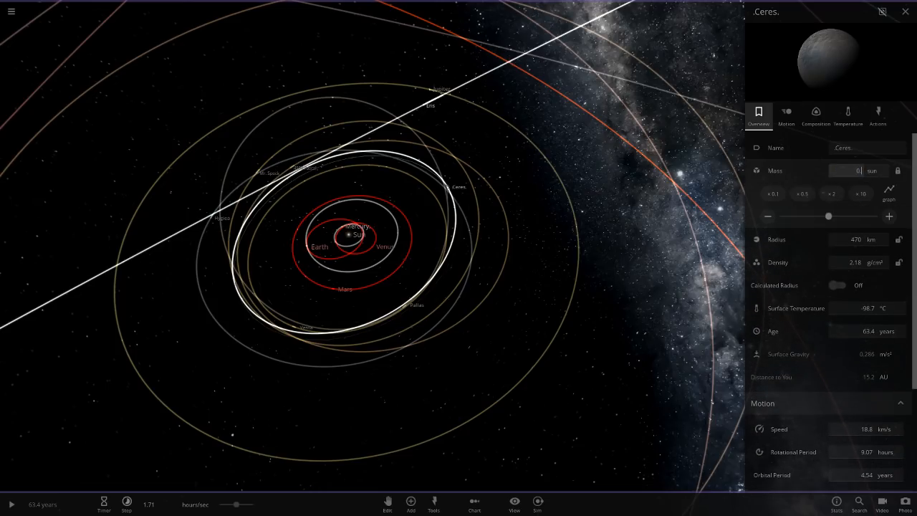
pyautogui.write('0.000018')
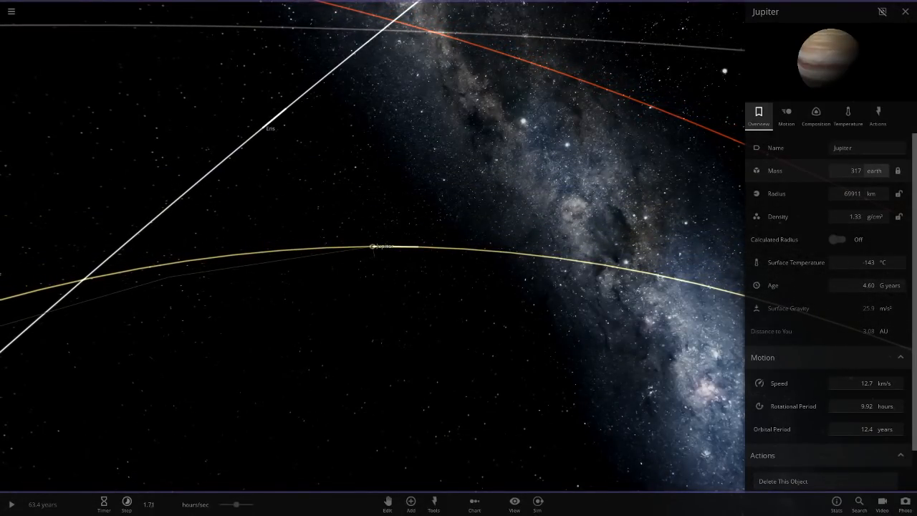
# Step: Move to Uranus and choose a new unit for its mass
pyautogui.click(887, 170)
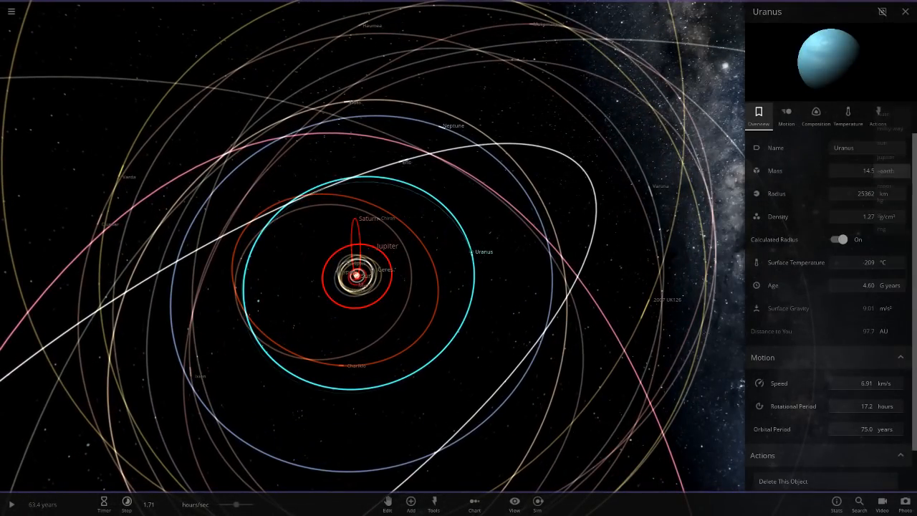
pyautogui.click(866, 170)
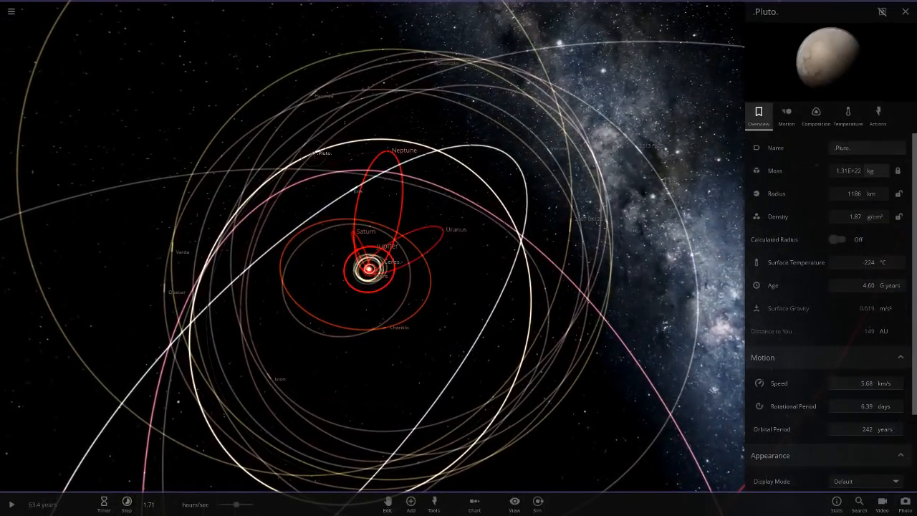
# Step: Show Pluto's mass in Earth masses, then select Eris and do the same
pyautogui.click(870, 170)
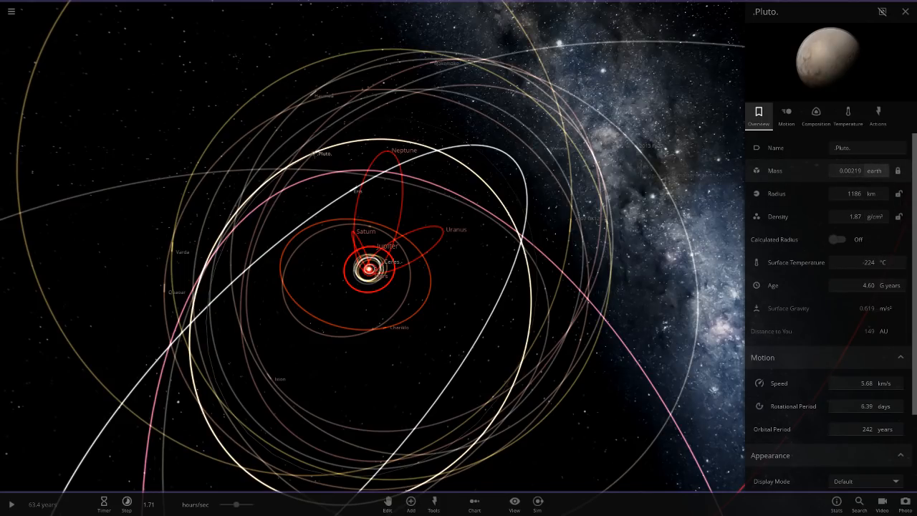
pyautogui.click(857, 171)
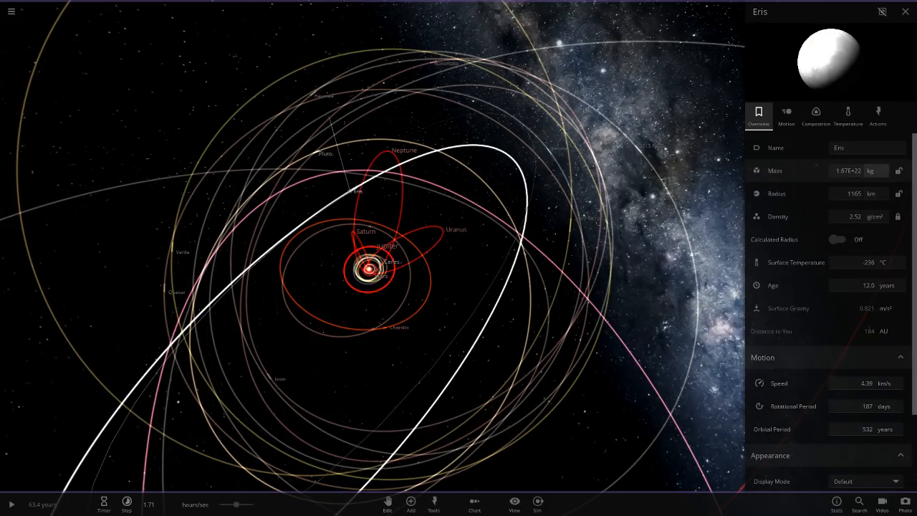
pyautogui.click(871, 170)
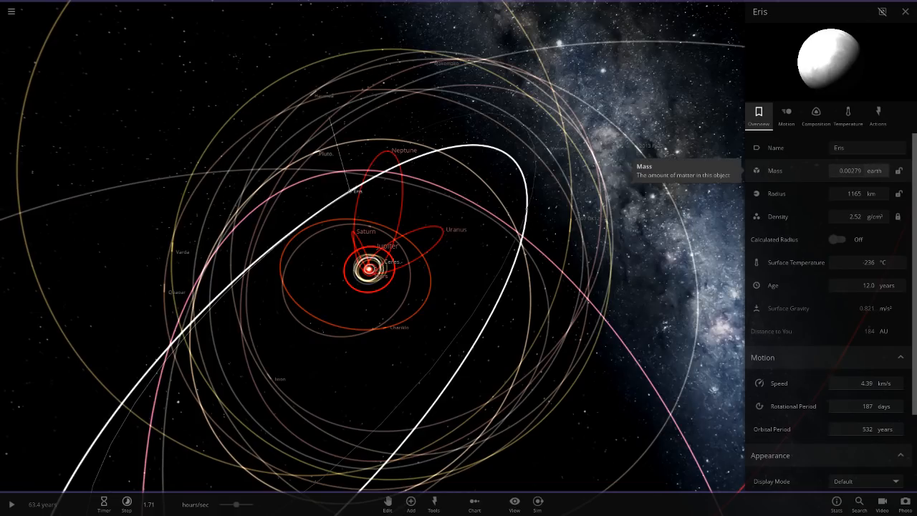
# Step: Start editing Eris's mass with the unit switched to solar masses
pyautogui.click(874, 170)
pyautogui.write('0.002')
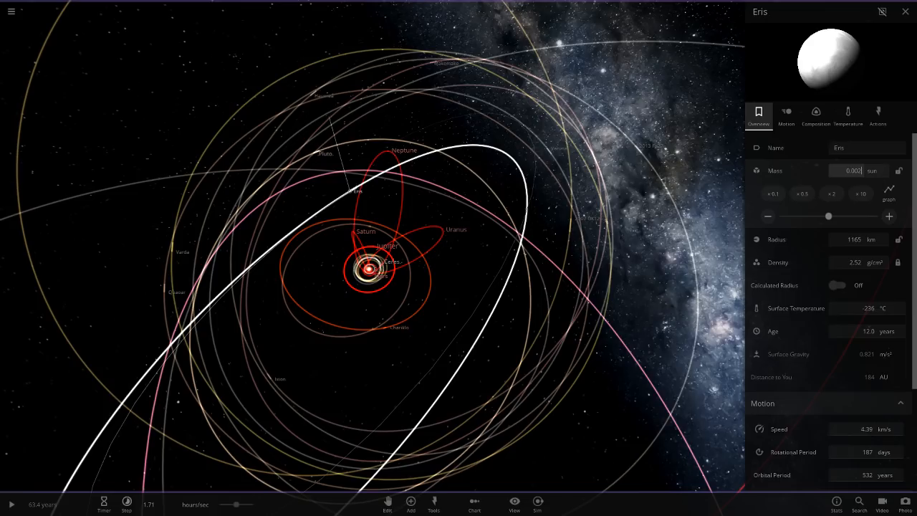
pyautogui.click(872, 170)
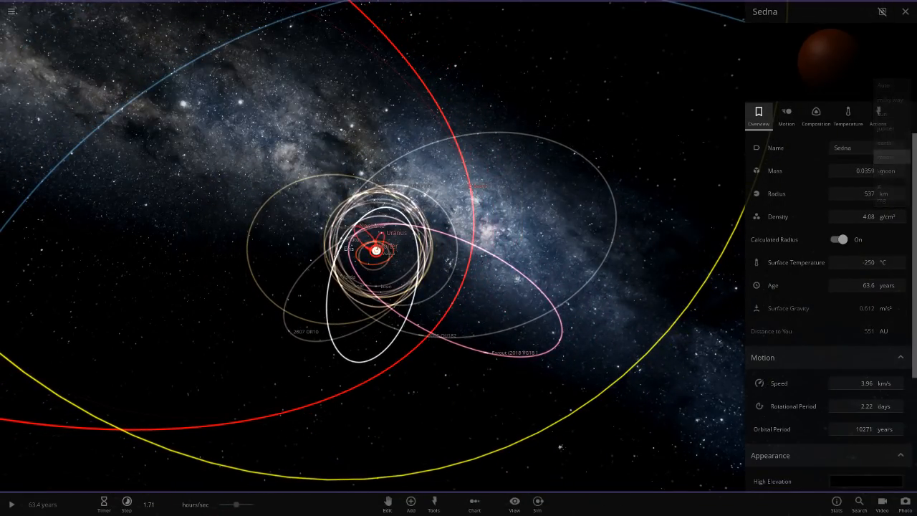
pyautogui.moveTo(774, 170)
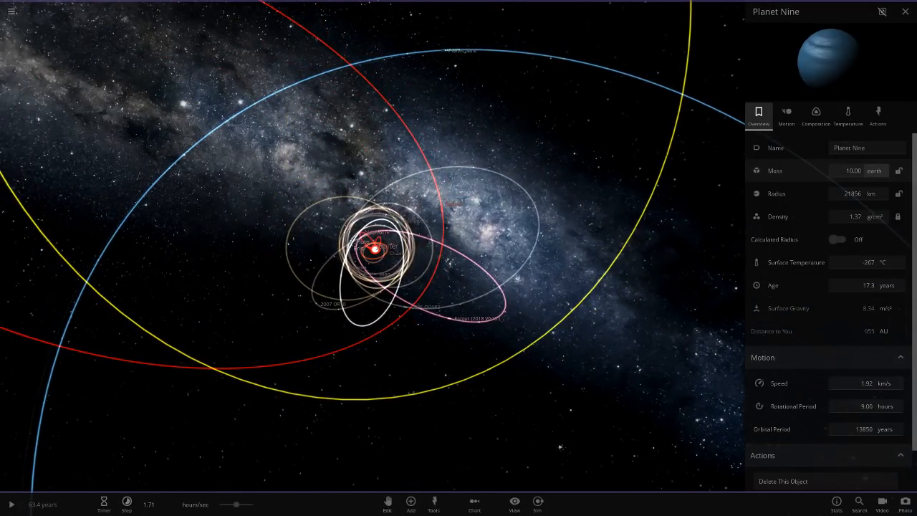
# Step: Select Mars to confirm its 105 Jupiter-mass value, then bring up the details dialog
pyautogui.click(853, 171)
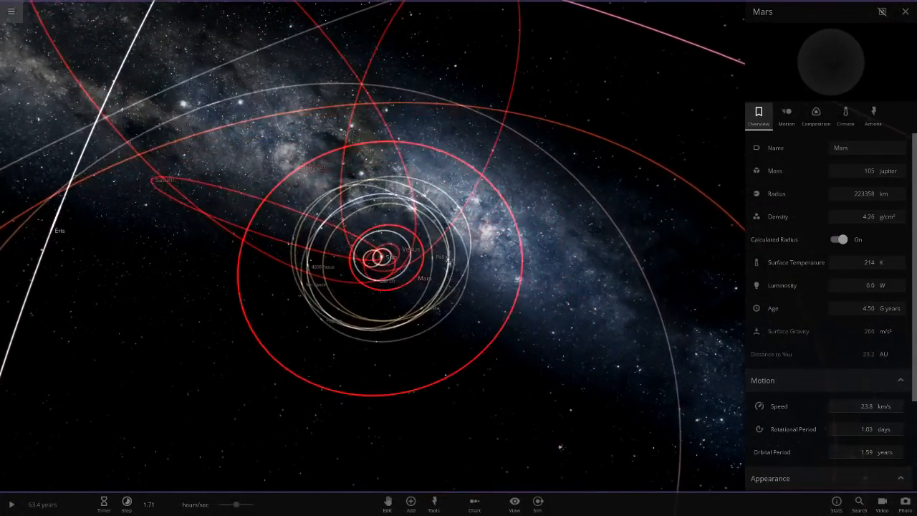
pyautogui.click(13, 12)
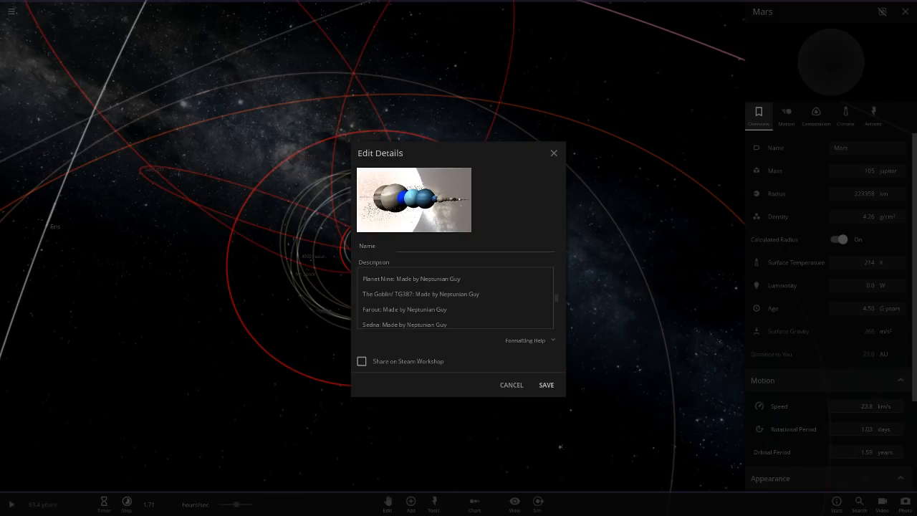
# Step: Name the simulation 'Earth masses in sun' and save it
pyautogui.write('EA')
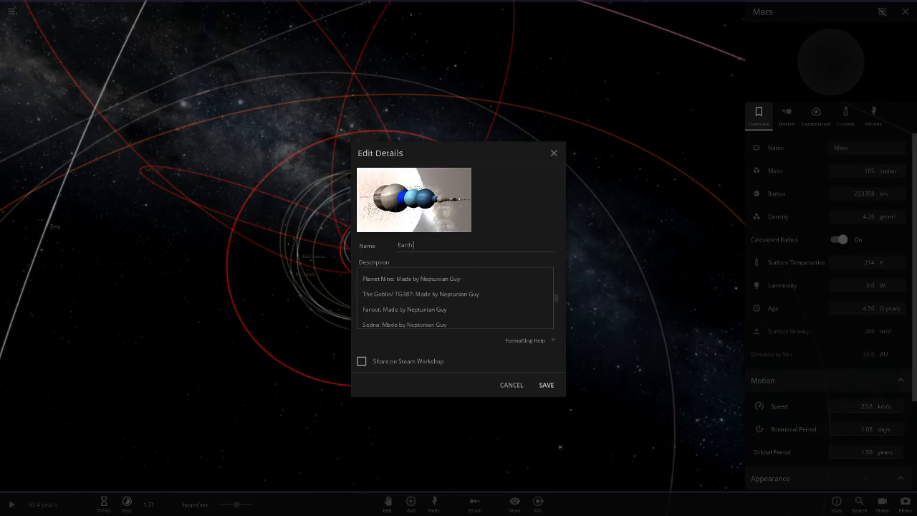
pyautogui.write('masses')
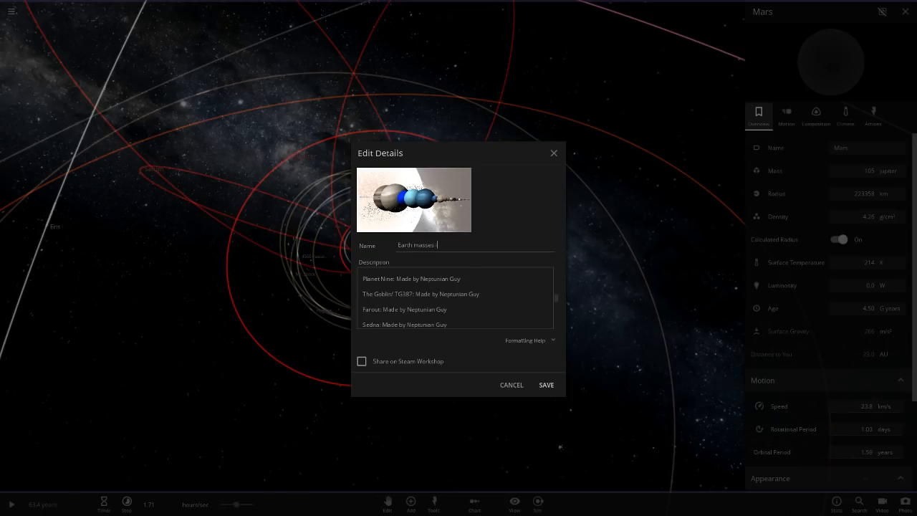
pyautogui.write('in sun')
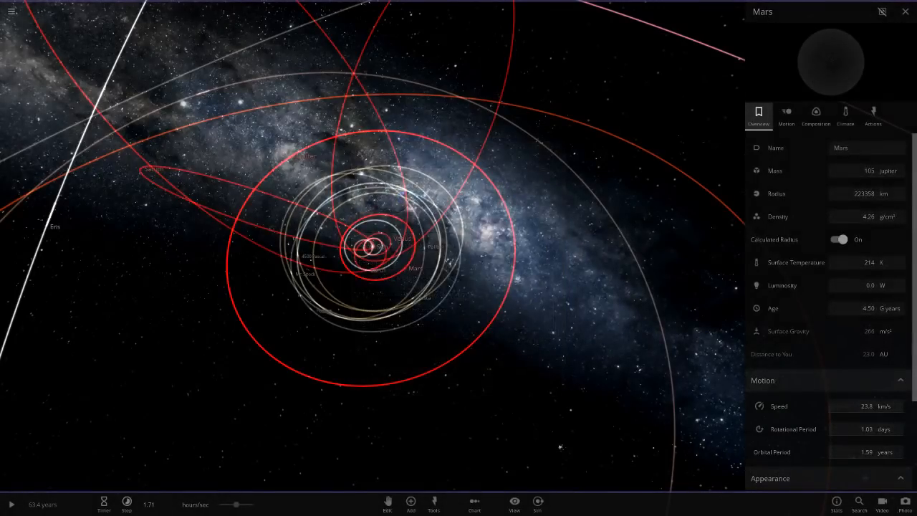
# Step: Inspect the Sun and Mercury, then line up all bodies in a size chart with Uranus Nova Remnant selected
pyautogui.click(367, 246)
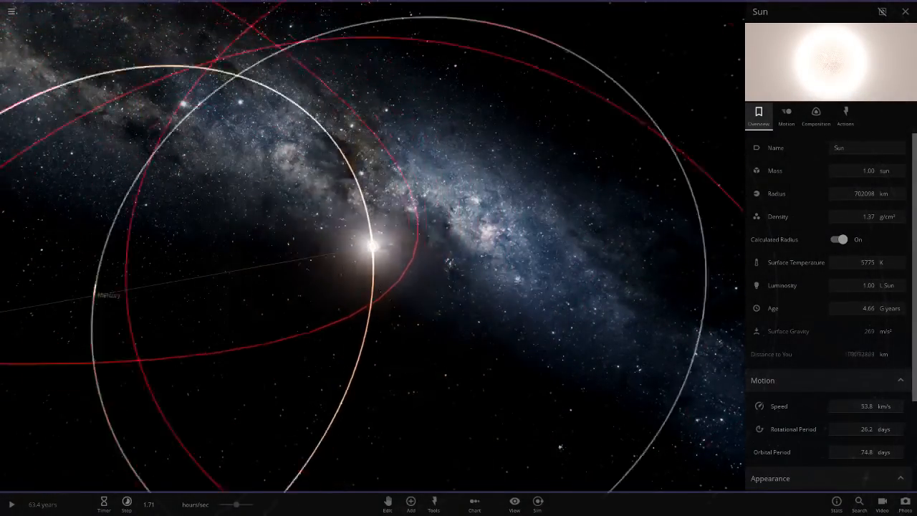
pyautogui.click(264, 266)
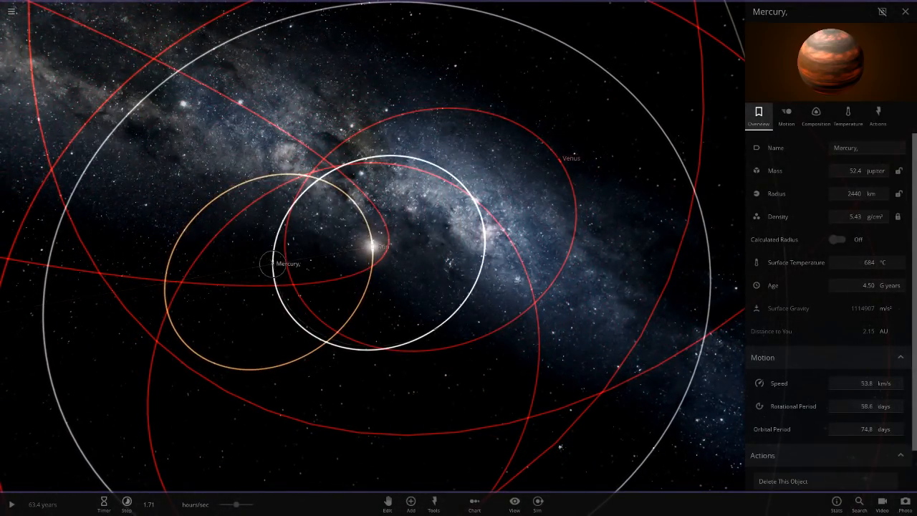
pyautogui.click(475, 501)
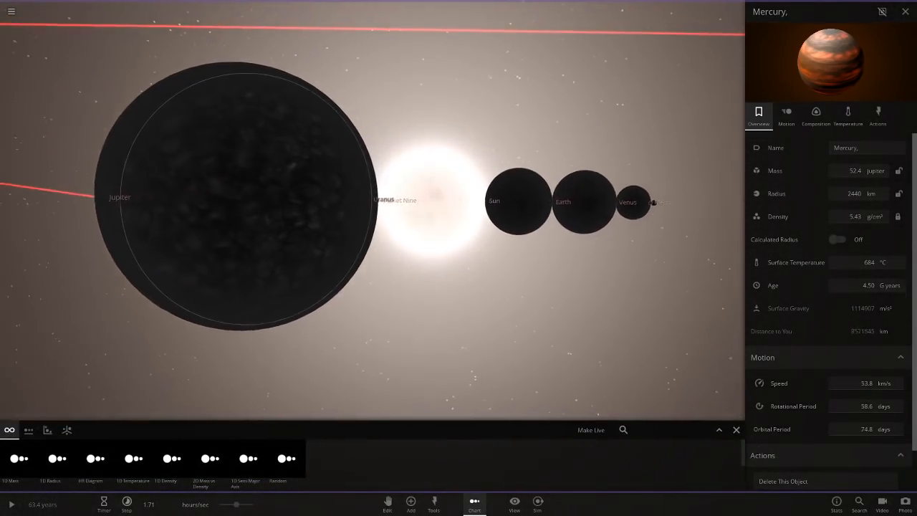
pyautogui.click(380, 200)
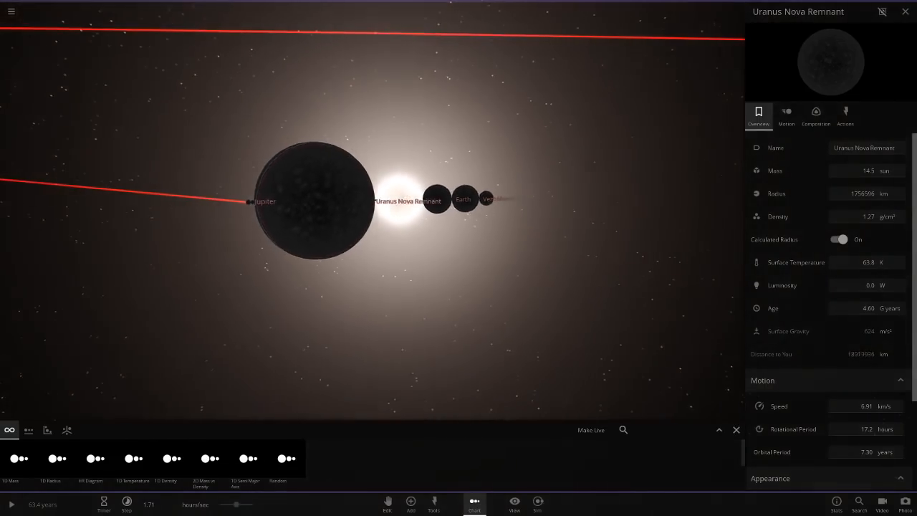
# Step: Bring up the main menu
pyautogui.click(17, 13)
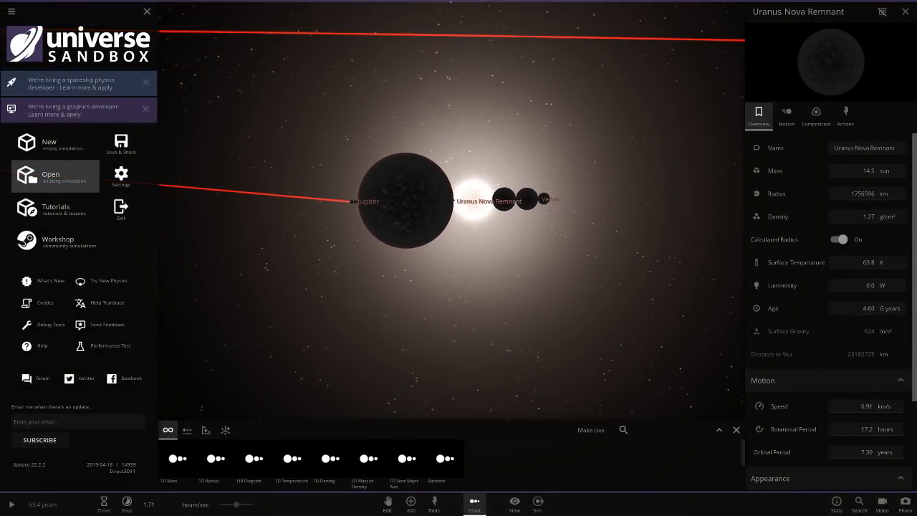
# Step: Browse saved simulations, searching for 'earth n', and open one
pyautogui.click(50, 176)
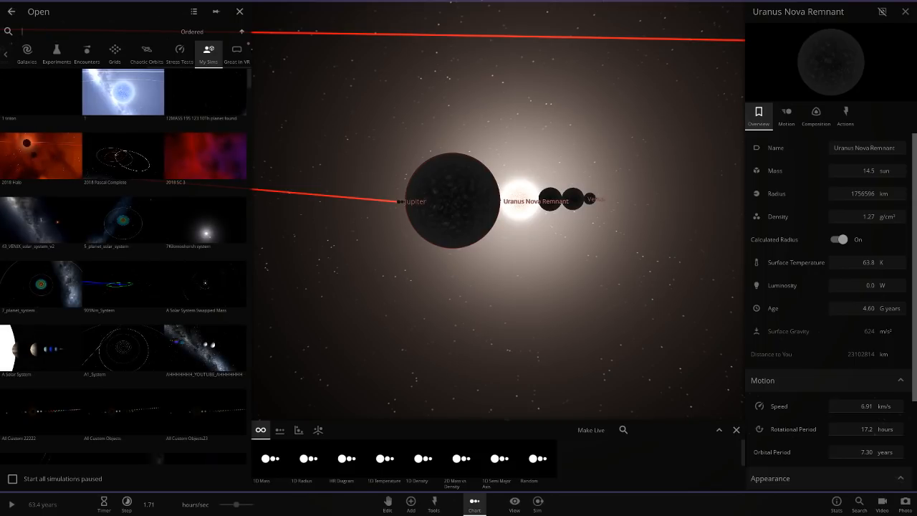
pyautogui.write('earth n')
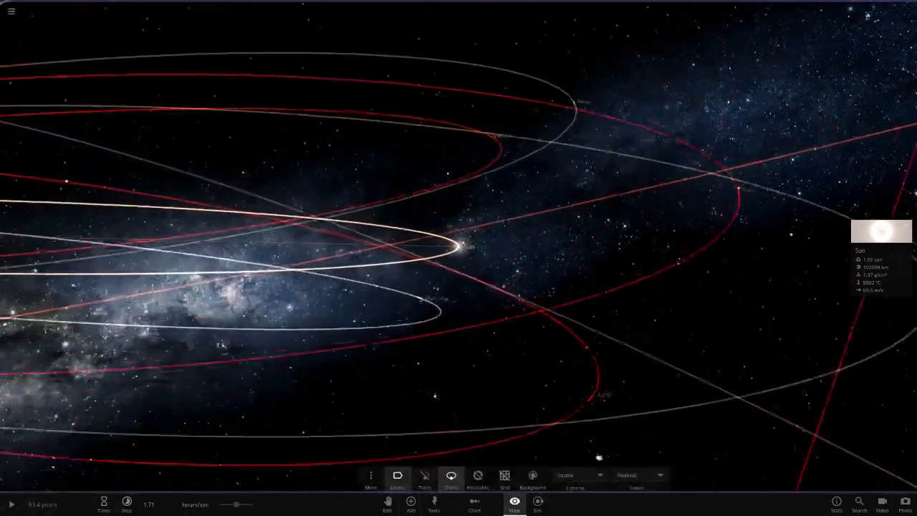
# Step: Hide orbit lines, show motion trails, and compare the bodies in a size chart
pyautogui.click(451, 477)
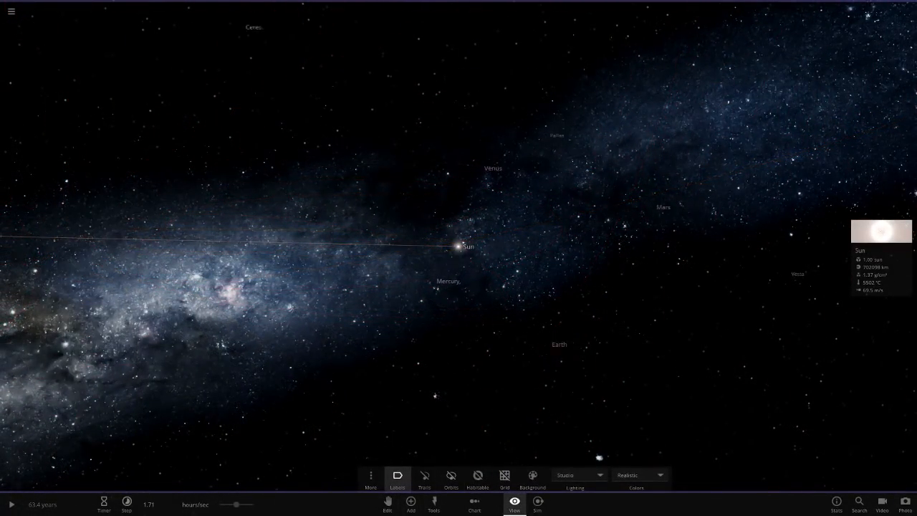
pyautogui.click(424, 476)
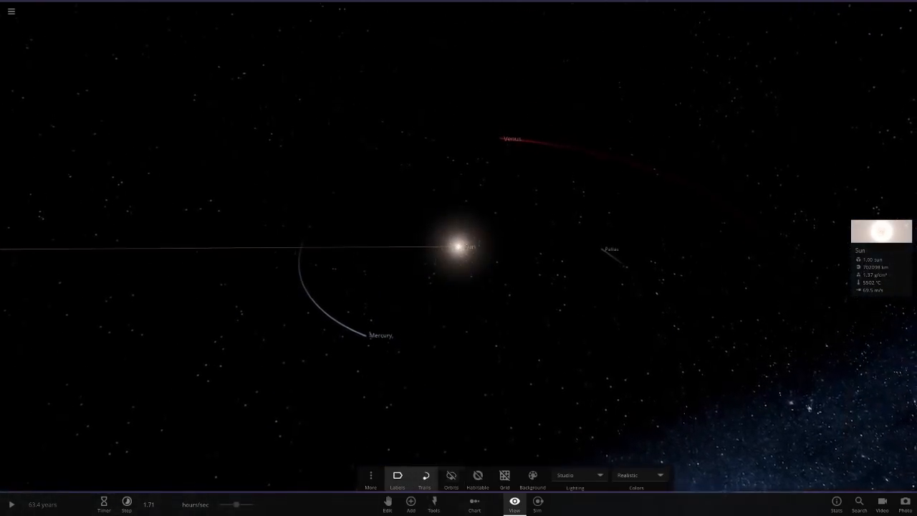
pyautogui.click(474, 502)
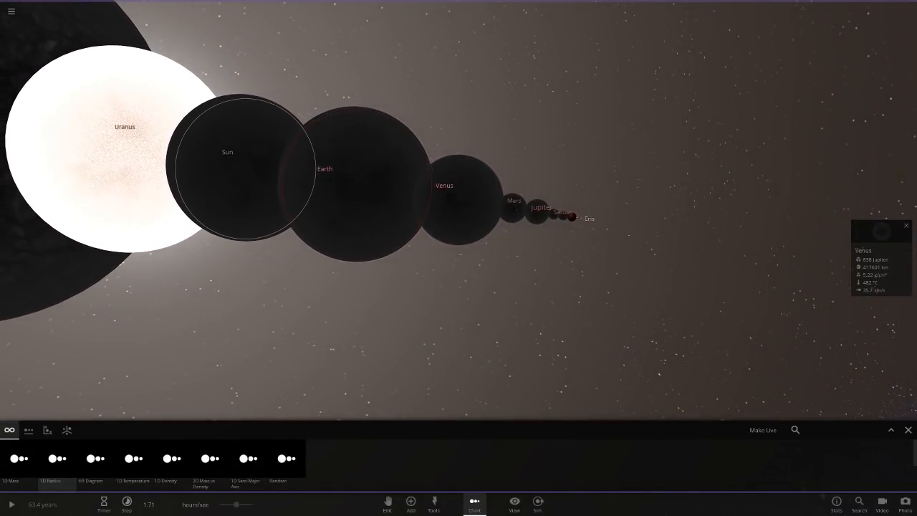
# Step: Focus the chart on Mercury and let its radius be calculated from its properties
pyautogui.click(514, 205)
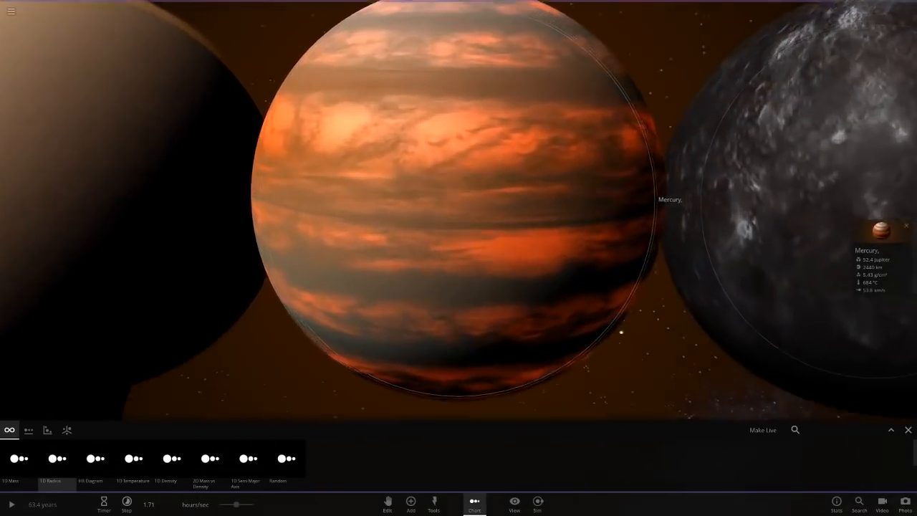
pyautogui.click(885, 229)
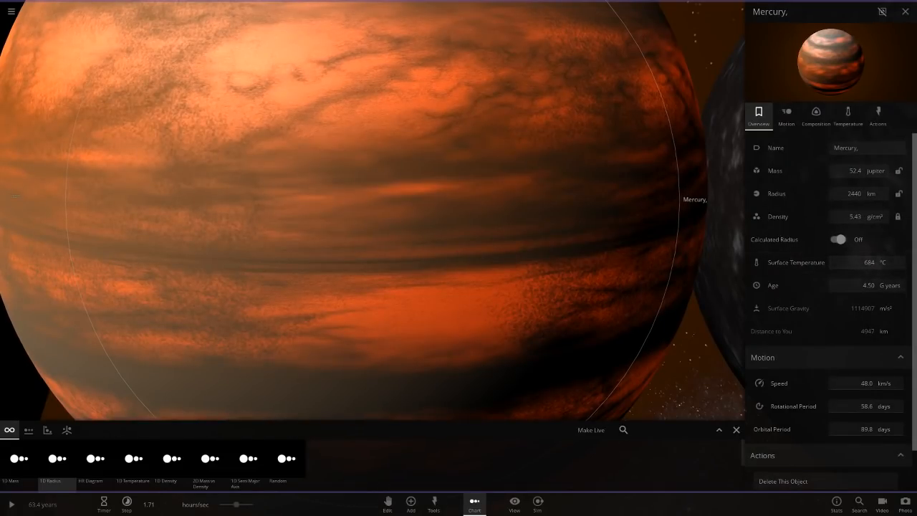
pyautogui.click(838, 239)
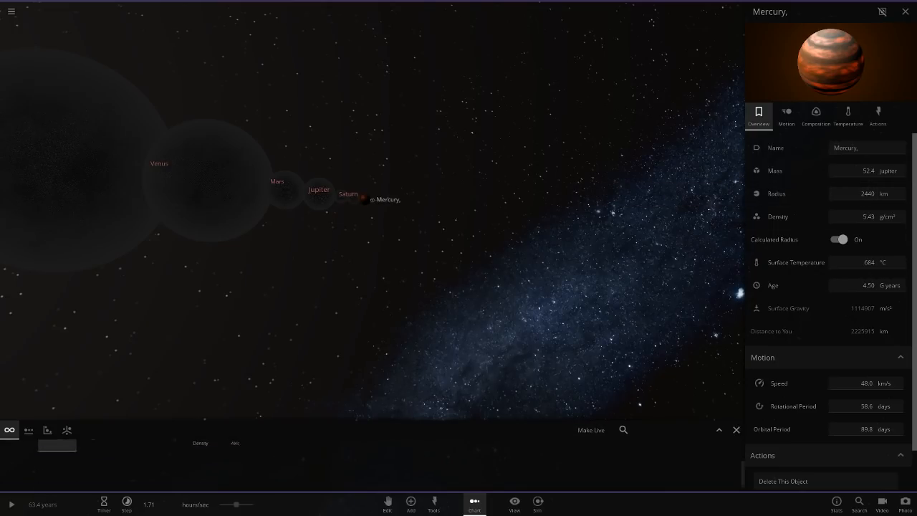
# Step: Return to the orbital view and turn motion trails back on in the display options
pyautogui.click(904, 11)
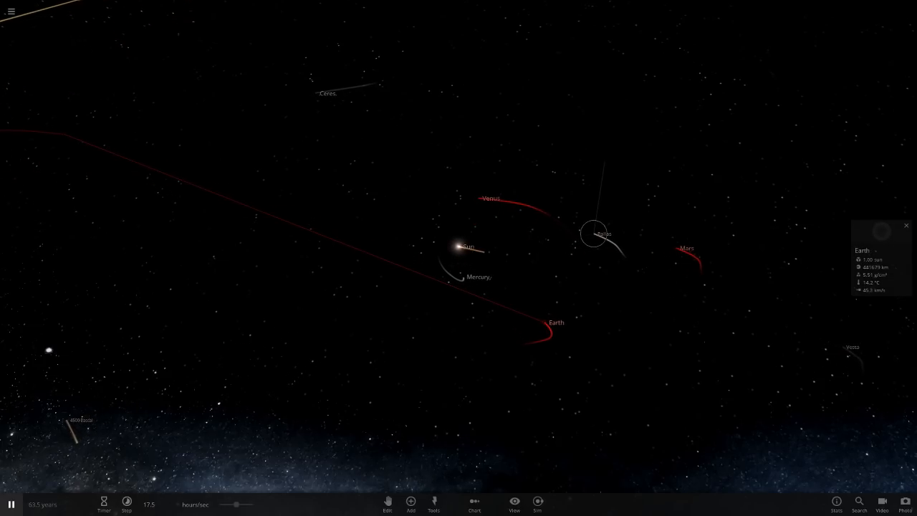
pyautogui.click(514, 501)
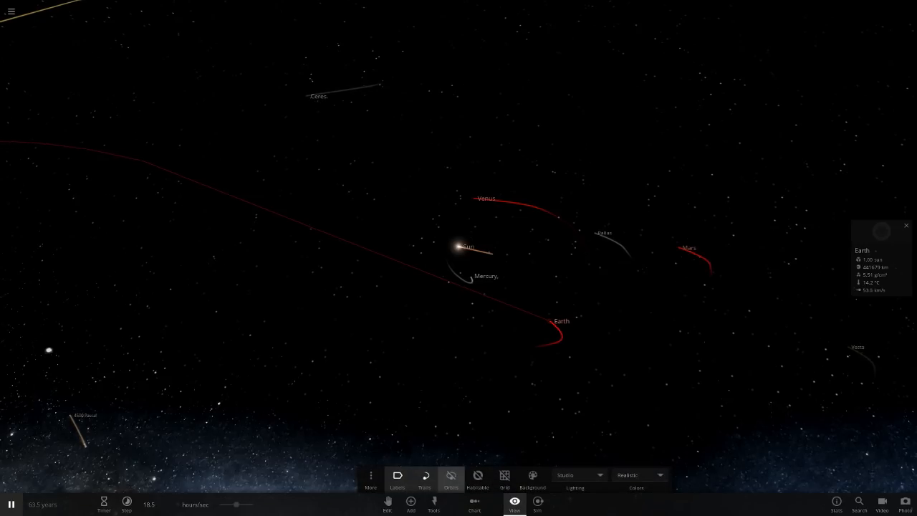
pyautogui.click(451, 475)
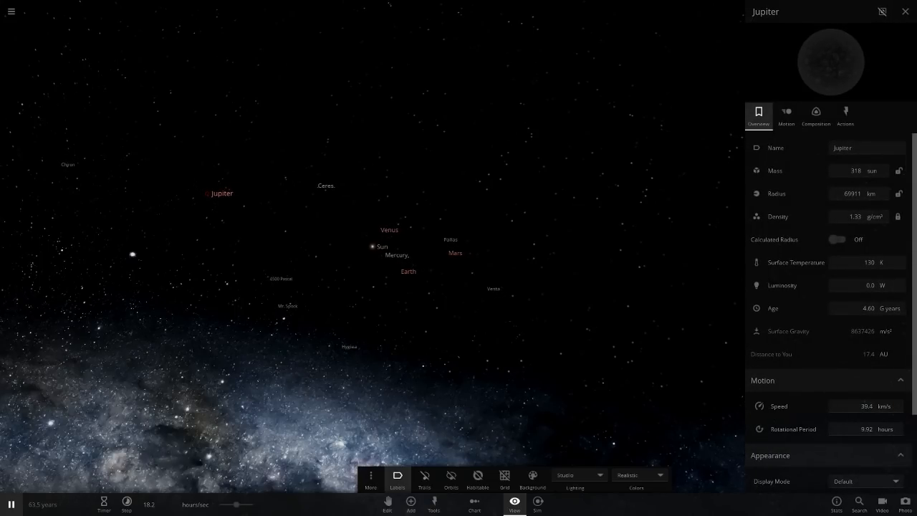
pyautogui.click(425, 476)
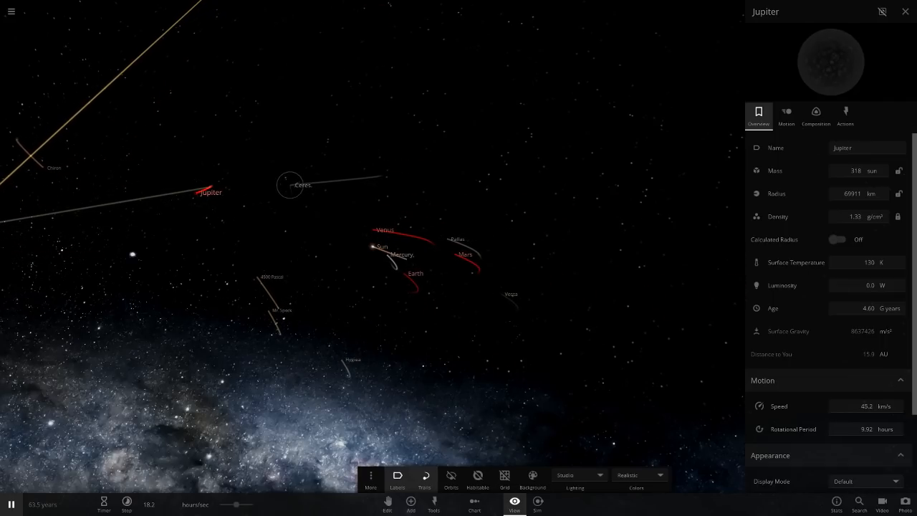
# Step: Inspect Jupiter's properties, then bring up Venus at 838 Jupiter masses
pyautogui.click(288, 185)
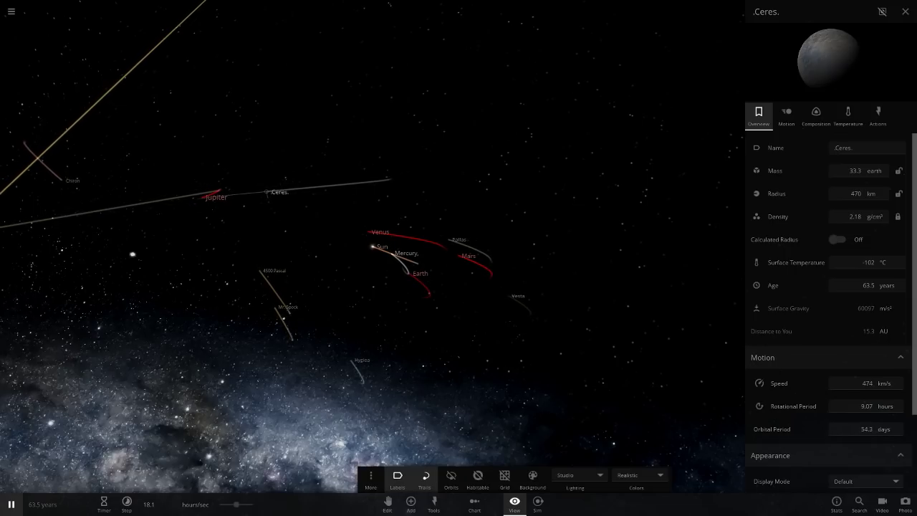
pyautogui.click(215, 196)
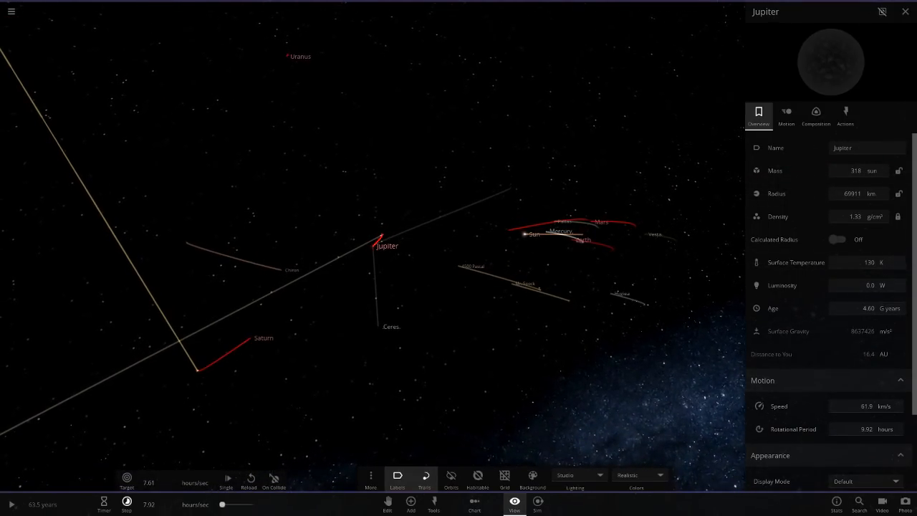
pyautogui.click(380, 326)
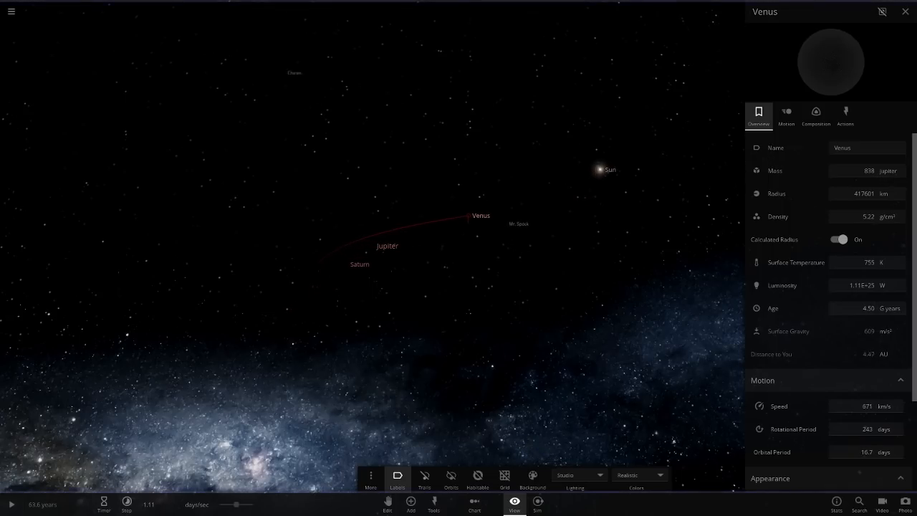
# Step: Switch the backdrop from bright Milky Way through dark grey to plain grey, then show Saturn's properties
pyautogui.click(904, 12)
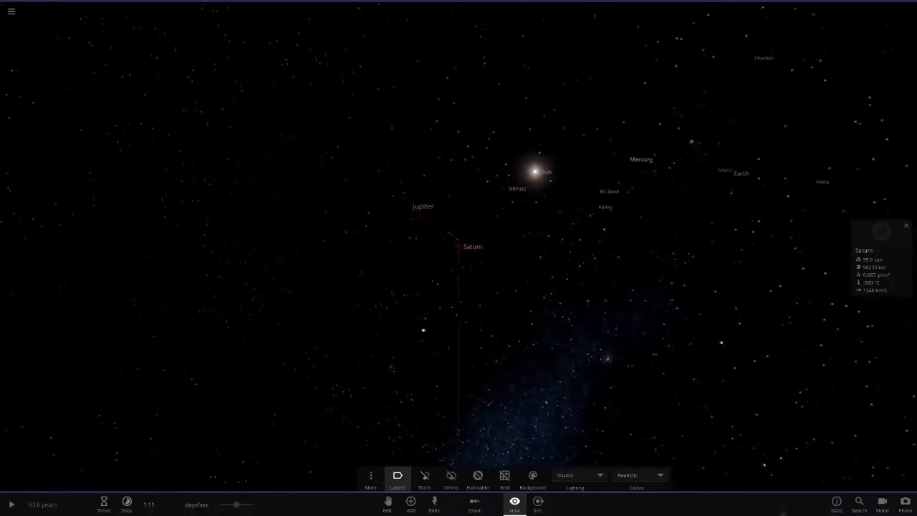
pyautogui.click(531, 476)
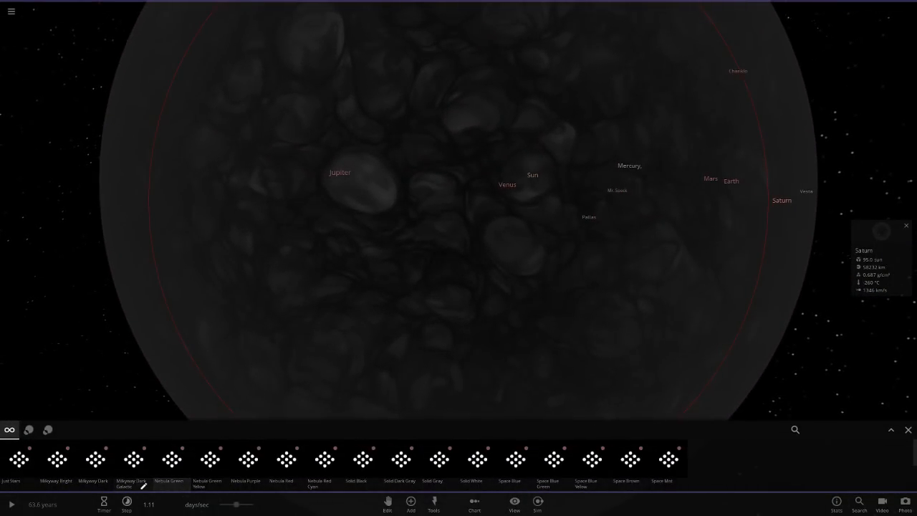
pyautogui.click(57, 459)
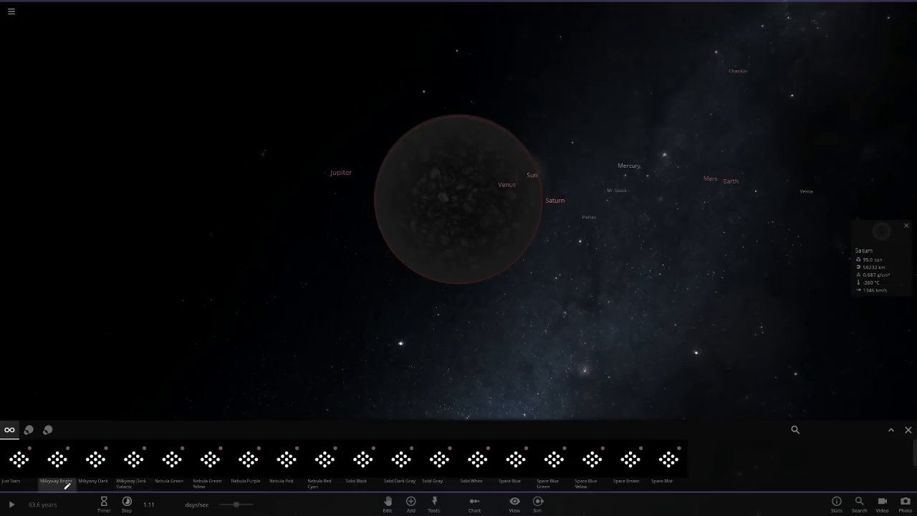
pyautogui.click(400, 458)
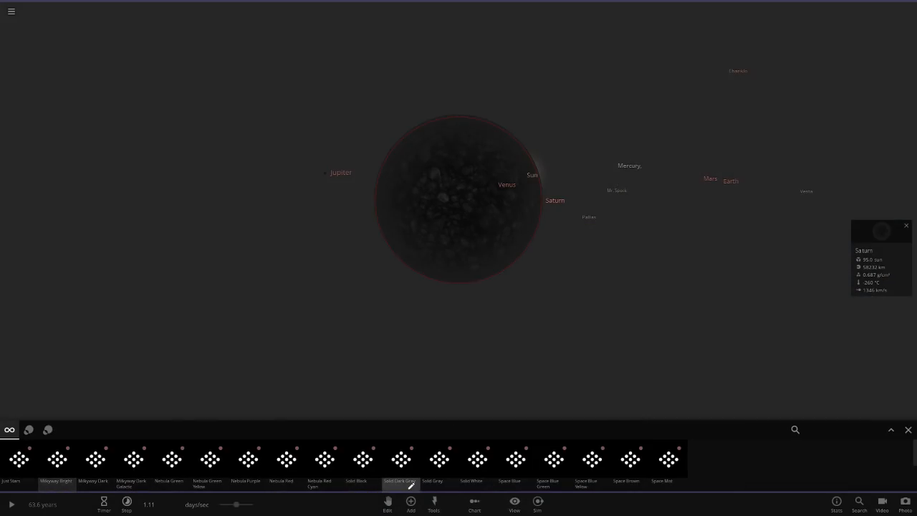
pyautogui.click(438, 459)
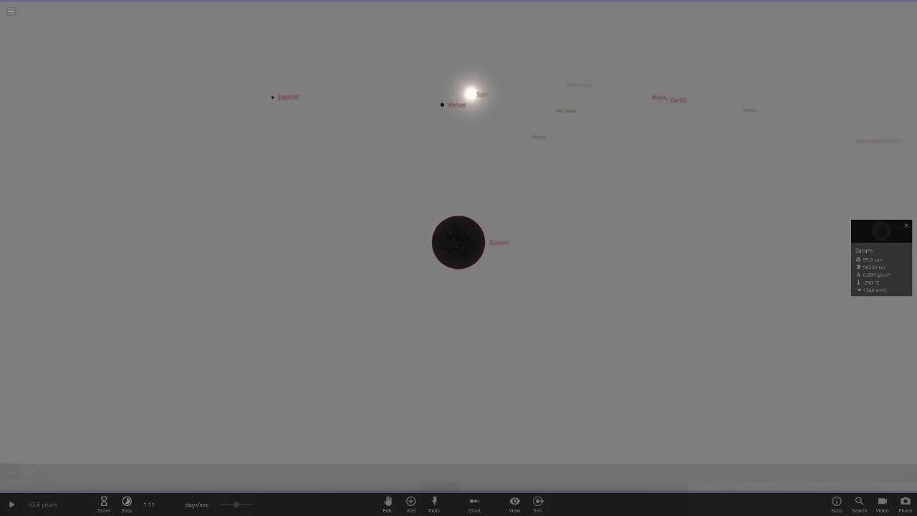
pyautogui.click(126, 502)
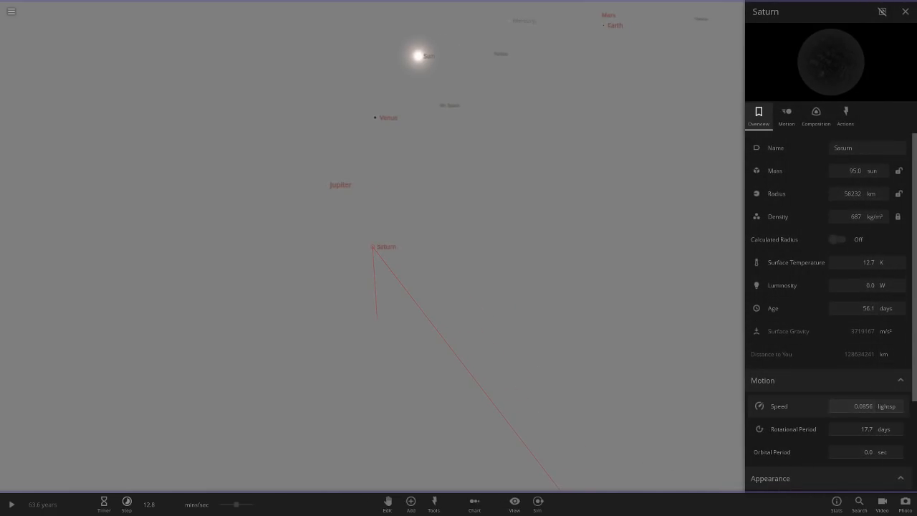
# Step: Inspect Jupiter's properties at 318 solar masses and open the simulation browser
pyautogui.click(310, 164)
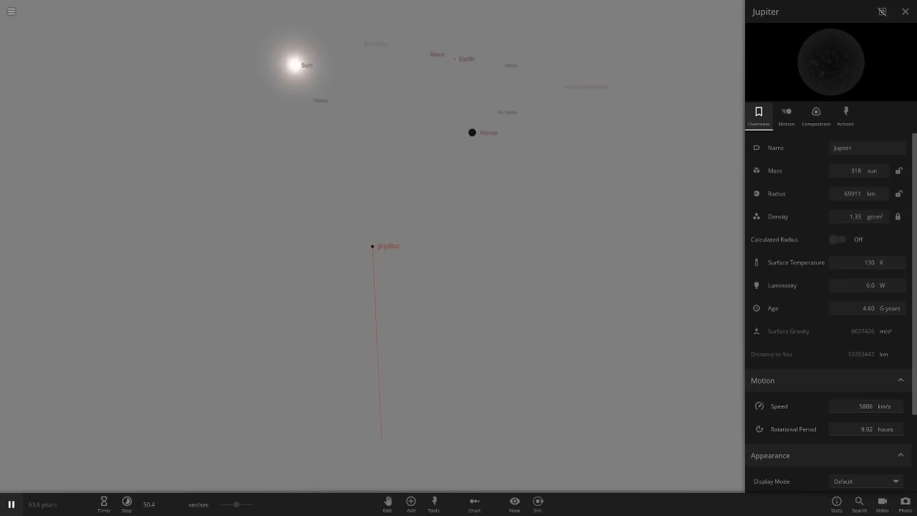
pyautogui.click(514, 503)
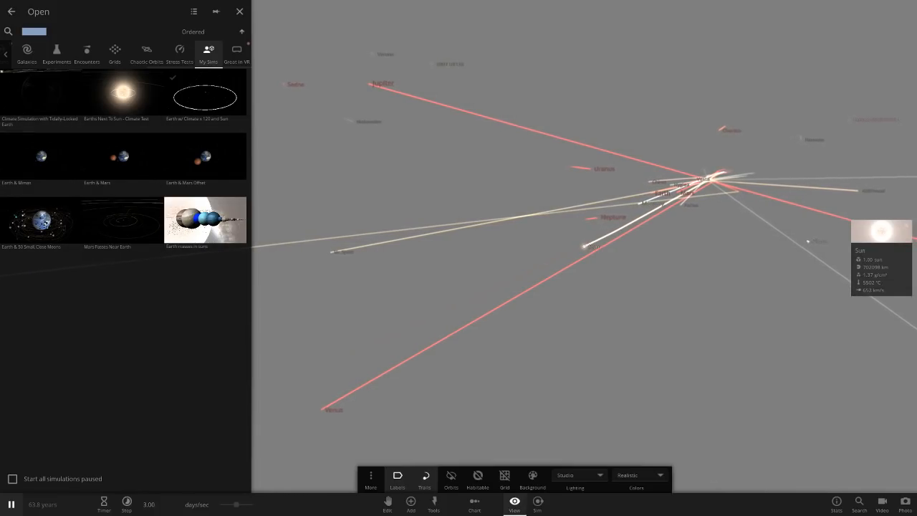
# Step: Search My Sims for 'earth ma' and load the saved simulation
pyautogui.write('earth ma')
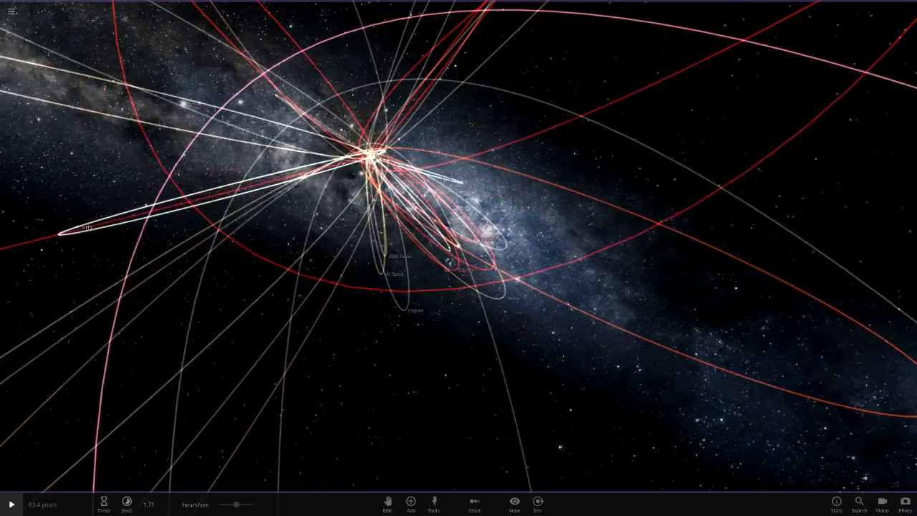
# Step: Select Jupiter, run the system until Jupiter and Saturn draw close, then pause
pyautogui.click(375, 157)
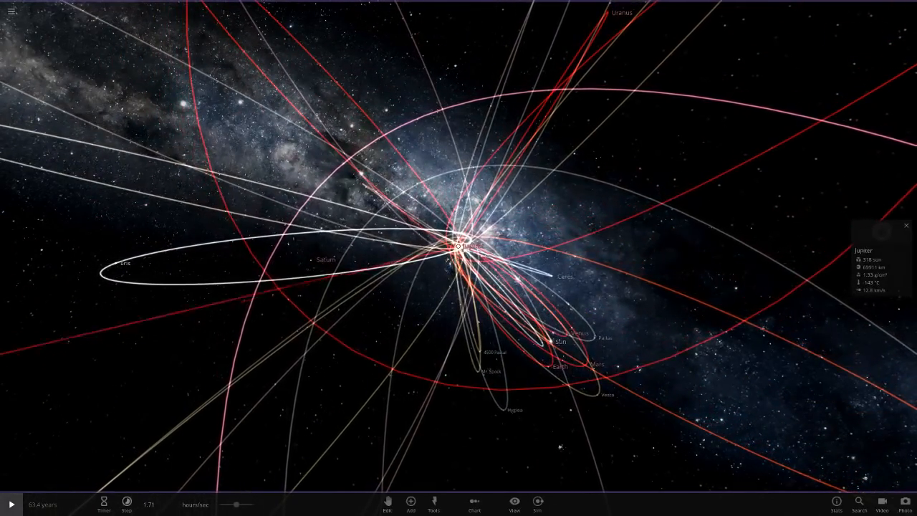
pyautogui.click(9, 505)
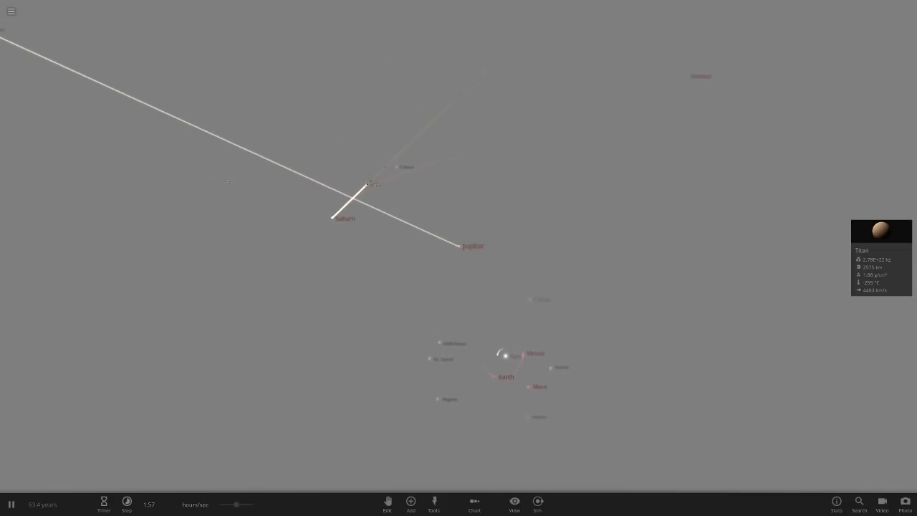
pyautogui.click(514, 502)
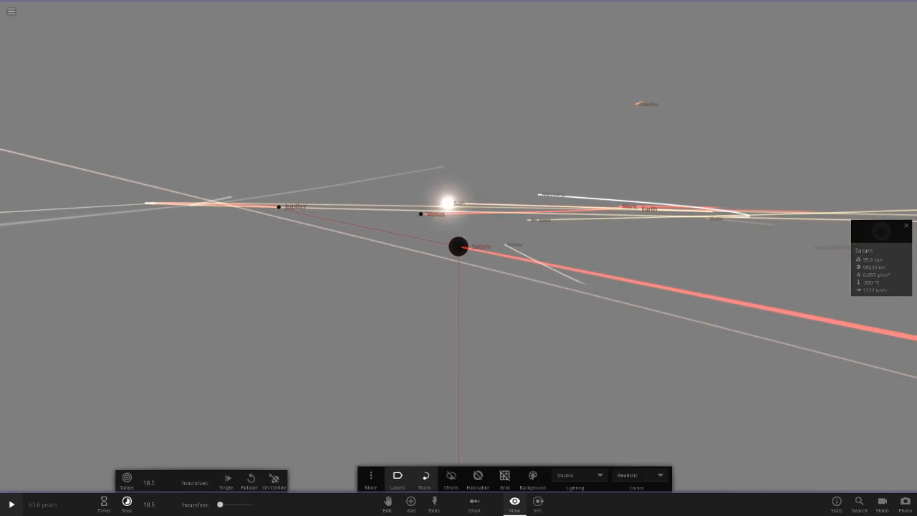
# Step: Slow the time step to sec/sec so the Jupiter–Saturn collision forms a Jupiter Nova Remnant
pyautogui.moveTo(220, 505); pyautogui.dragTo(237, 504)
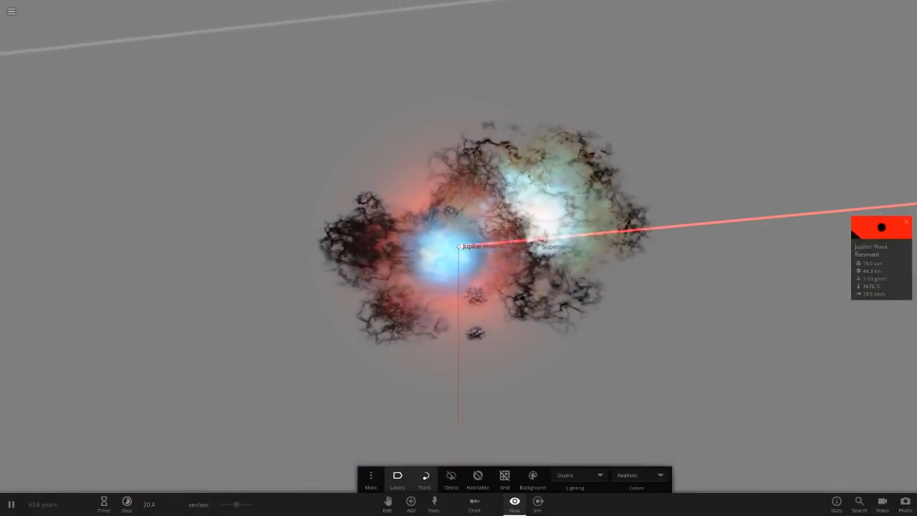
# Step: Show the Jupiter Nova Remnant's properties at 15.0 solar masses and 3676 °C
pyautogui.click(882, 250)
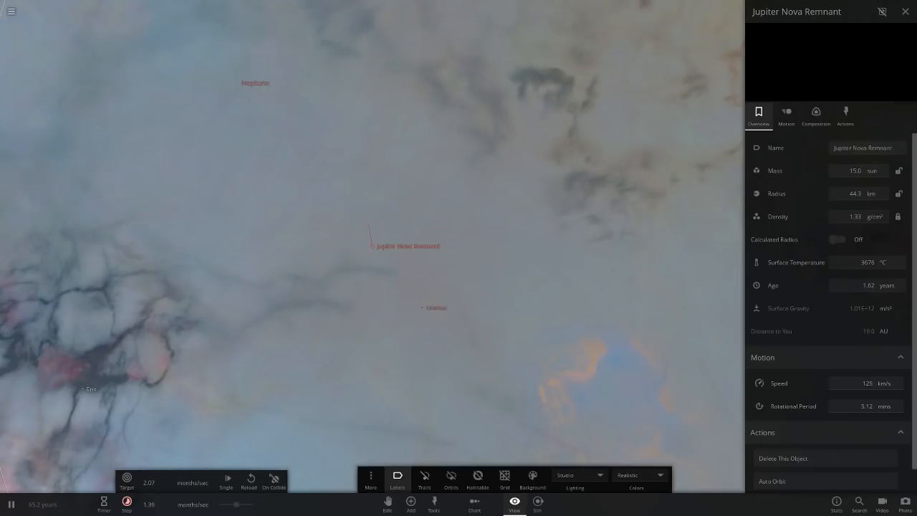
# Step: Resume the run to about 2 million years and bring up Planet Nine's properties
pyautogui.click(451, 477)
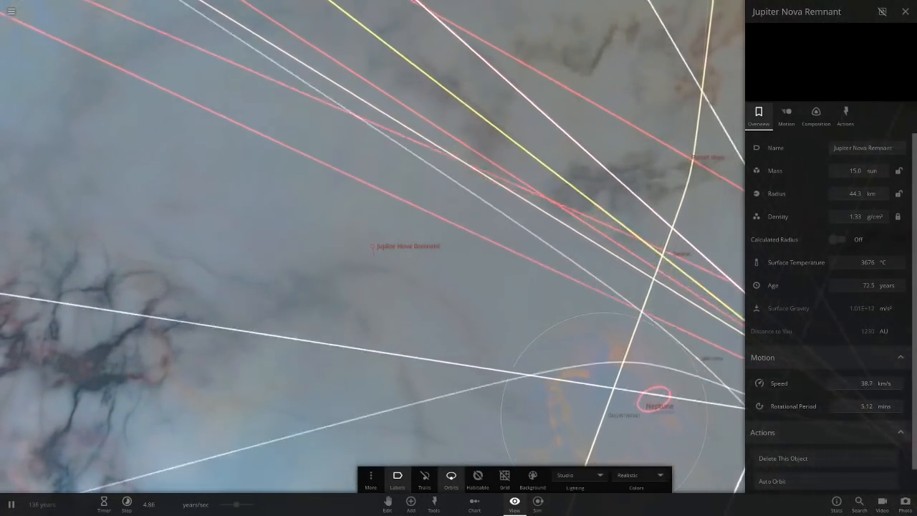
pyautogui.click(658, 405)
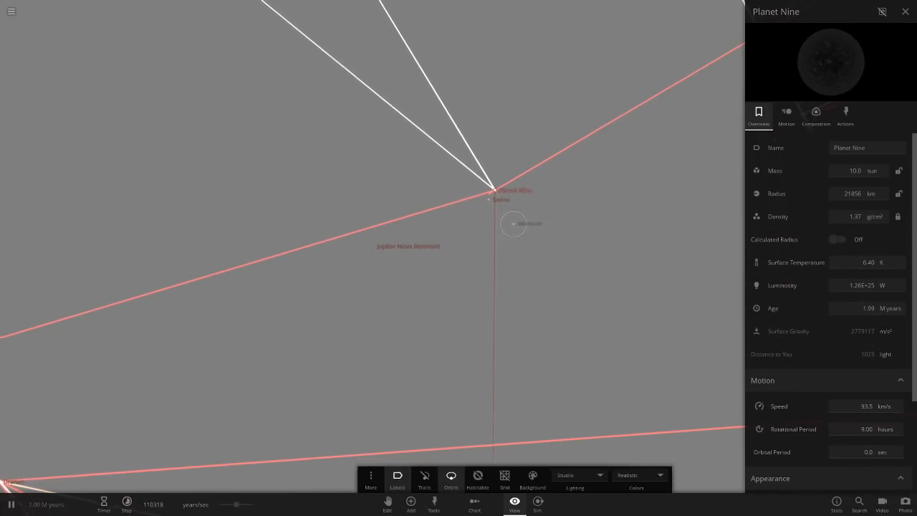
# Step: Advance past 150 million years and list all bodies in the object search
pyautogui.click(905, 11)
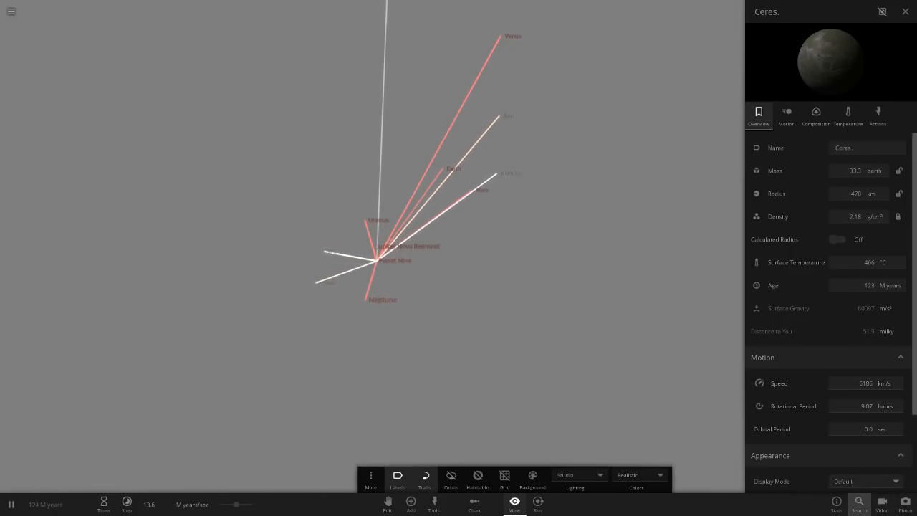
pyautogui.click(858, 501)
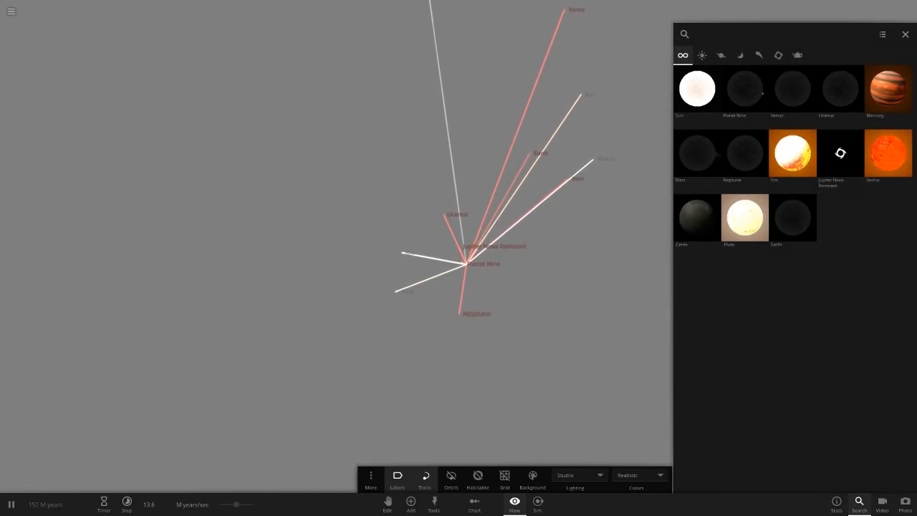